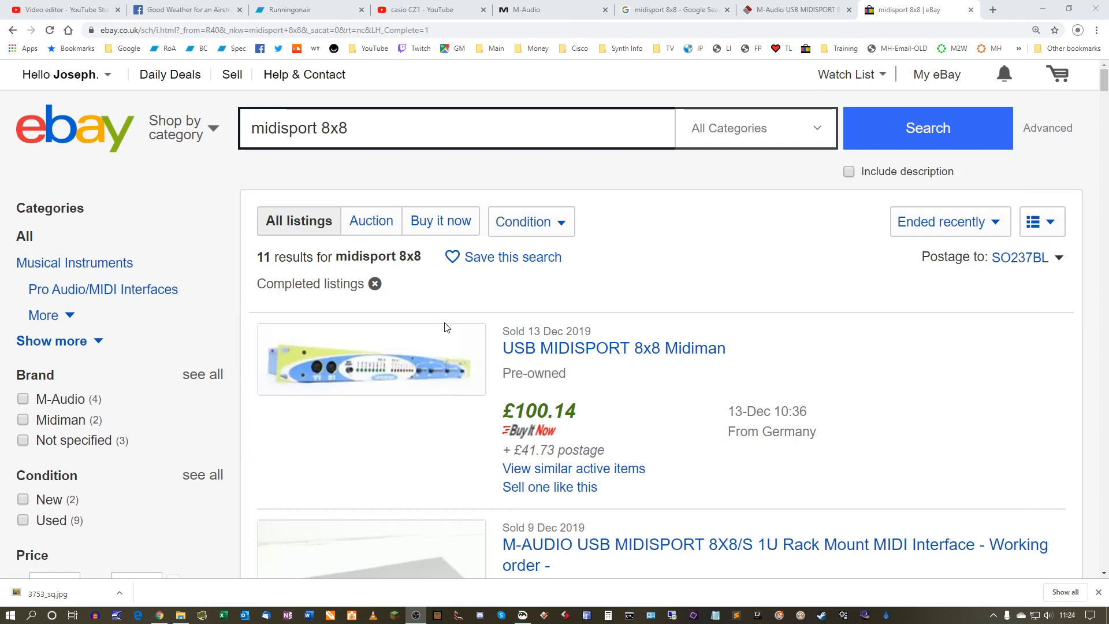
- Scroll through the sold 'midisport 8x8' listings, comparing prices from about £11.50 to £100 and postage
{"action": "scroll", "scroll_direction": "down", "scroll_amount": 3}
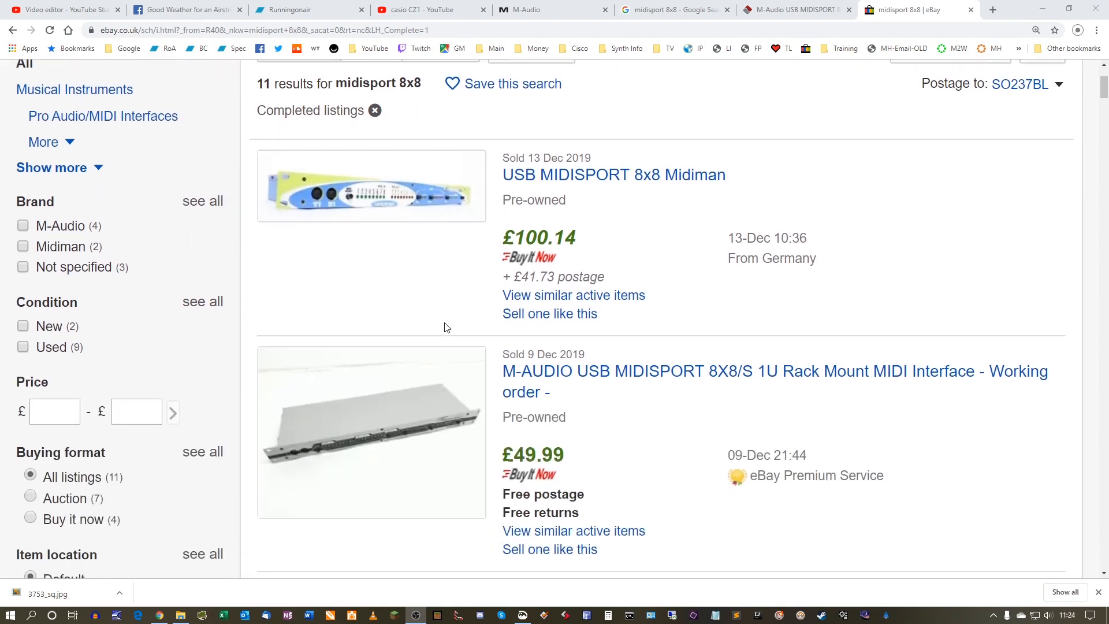
{"action": "mouse_move", "coordinate": [557, 227]}
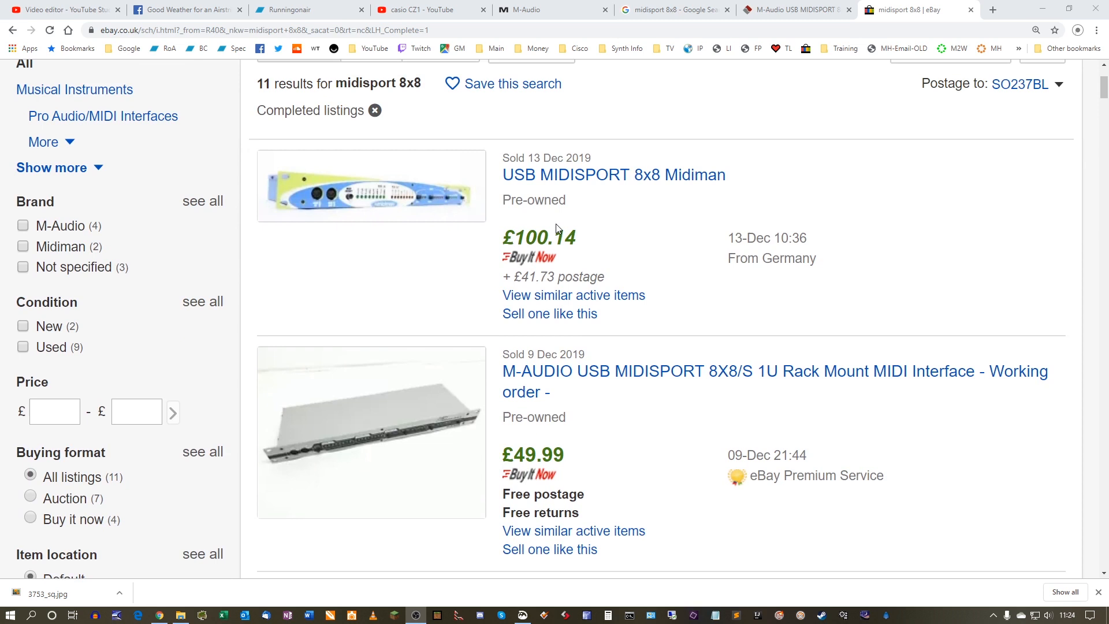
{"action": "scroll", "scroll_direction": "down", "scroll_amount": 3}
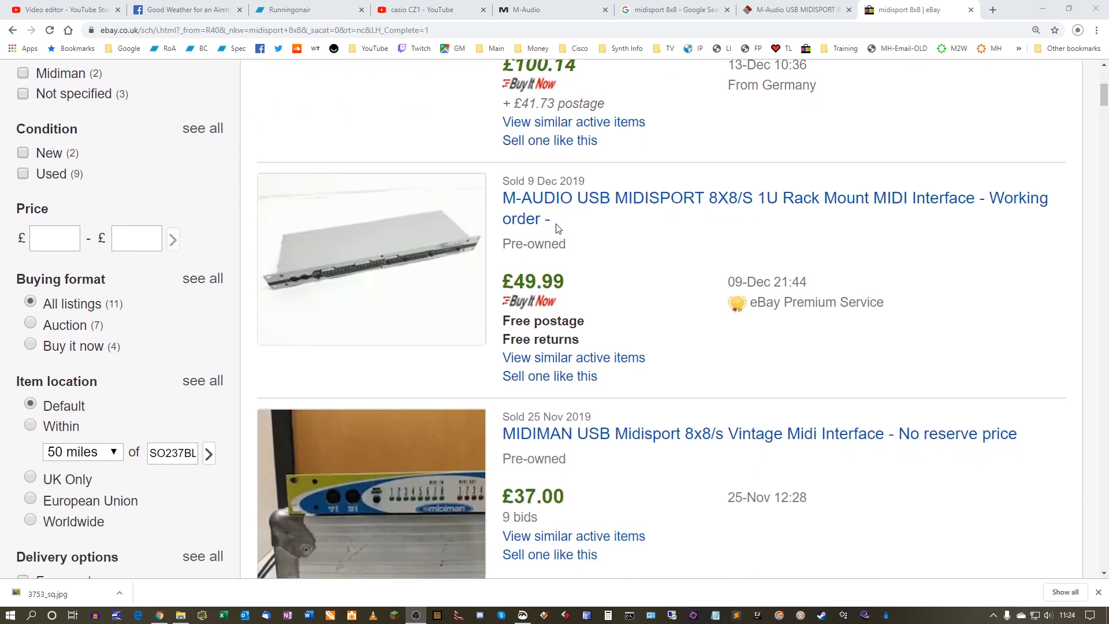
{"action": "scroll", "scroll_direction": "down", "scroll_amount": 3}
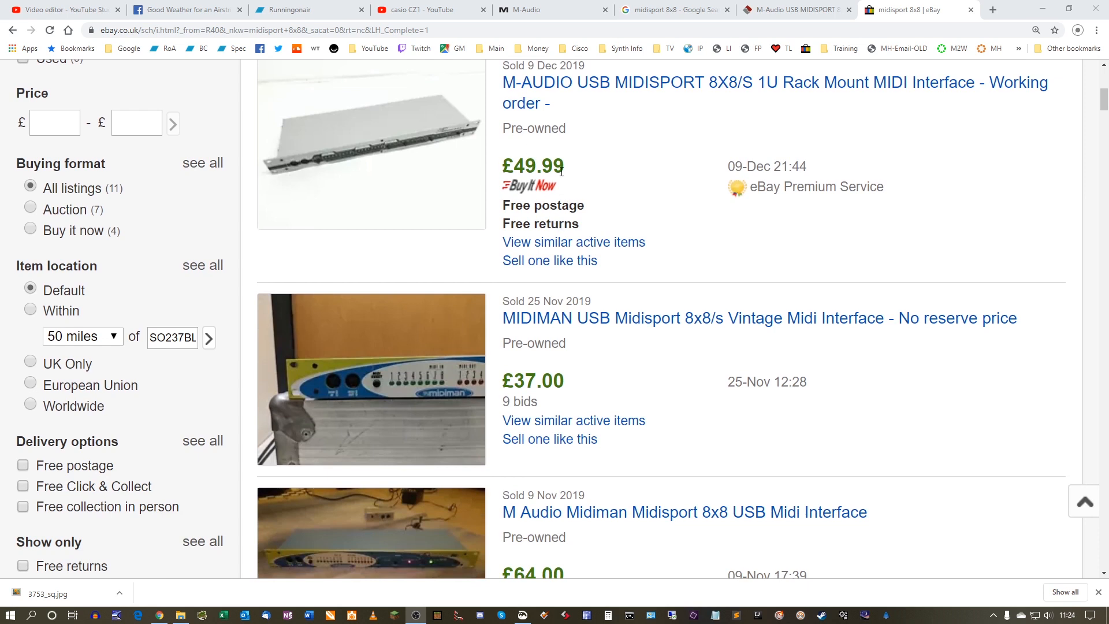
{"action": "scroll", "scroll_direction": "down", "scroll_amount": 3}
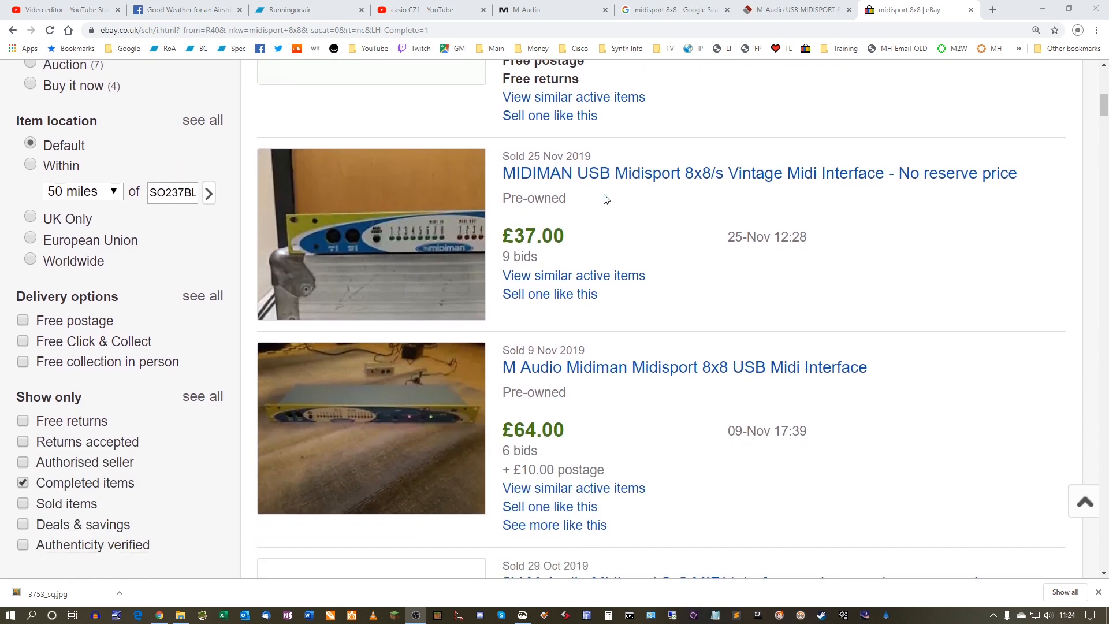
{"action": "scroll", "scroll_direction": "down", "scroll_amount": 3}
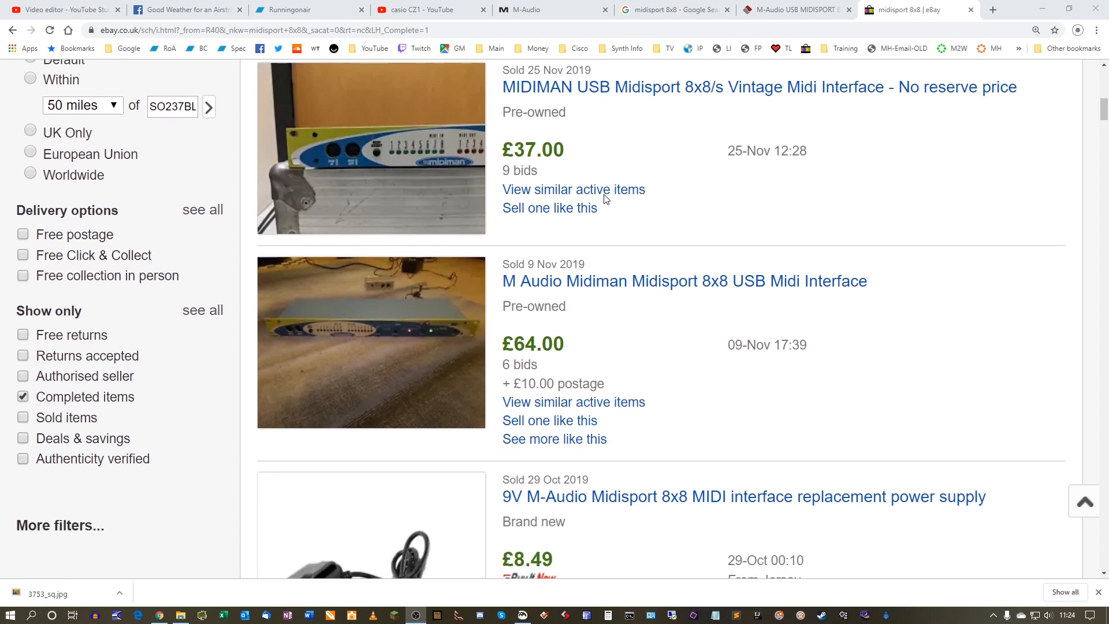
{"action": "scroll", "scroll_direction": "down", "scroll_amount": 3}
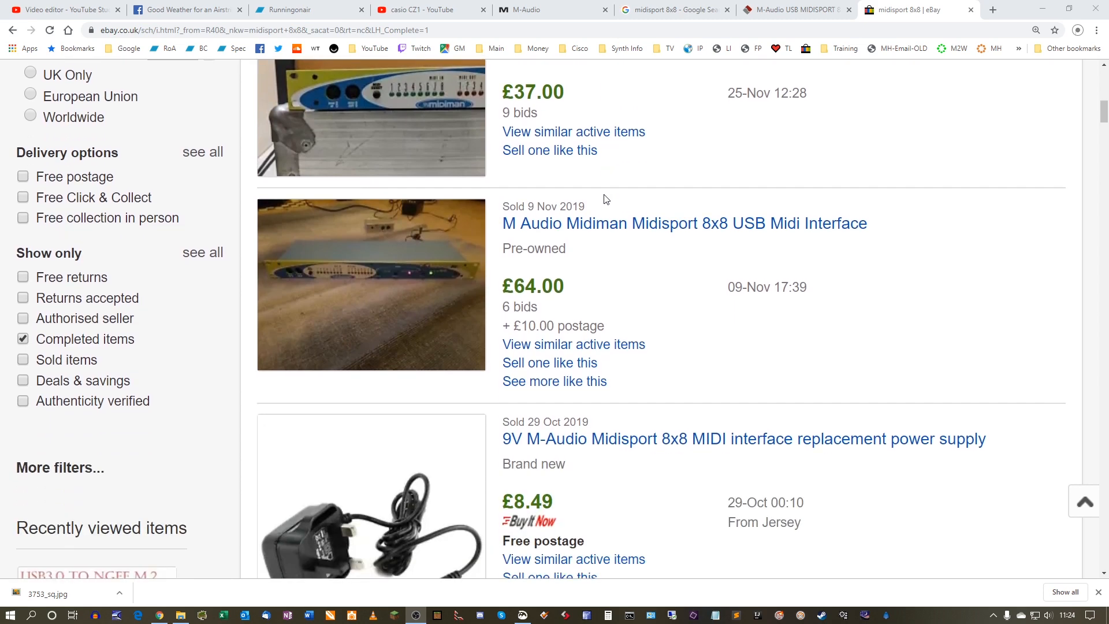
{"action": "scroll", "scroll_direction": "down", "scroll_amount": 3}
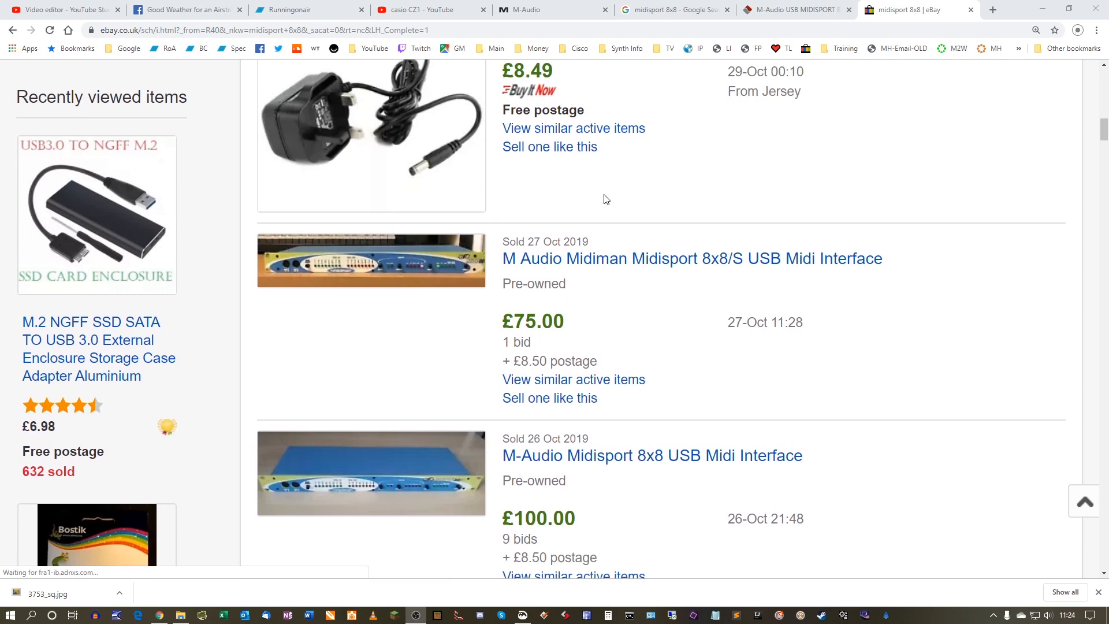
{"action": "scroll", "scroll_direction": "down", "scroll_amount": 3}
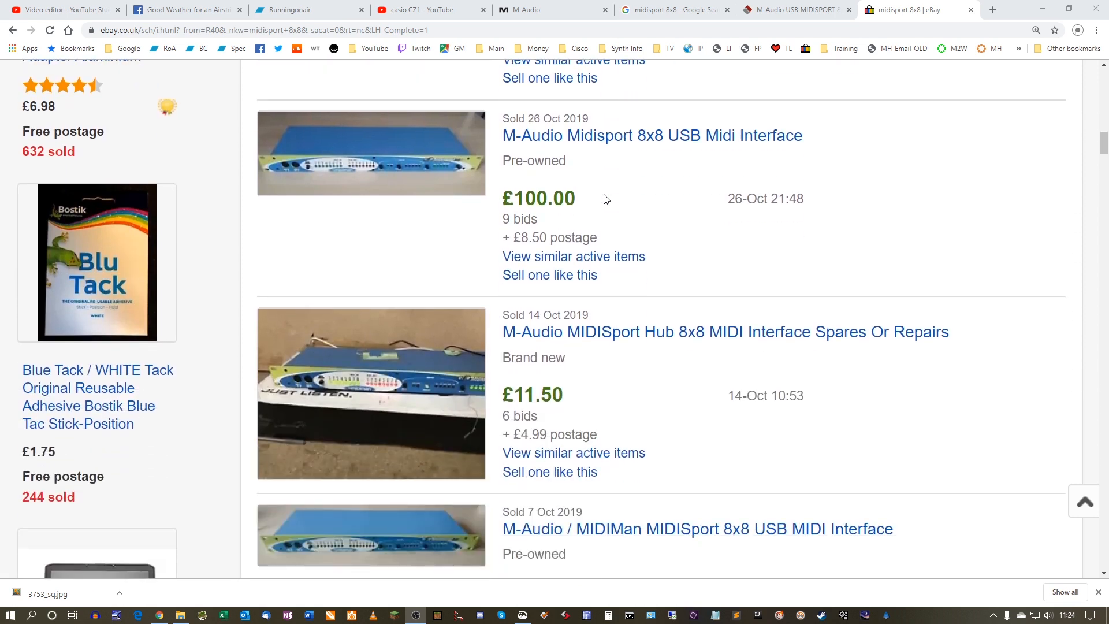
{"action": "scroll", "scroll_direction": "down", "scroll_amount": 3}
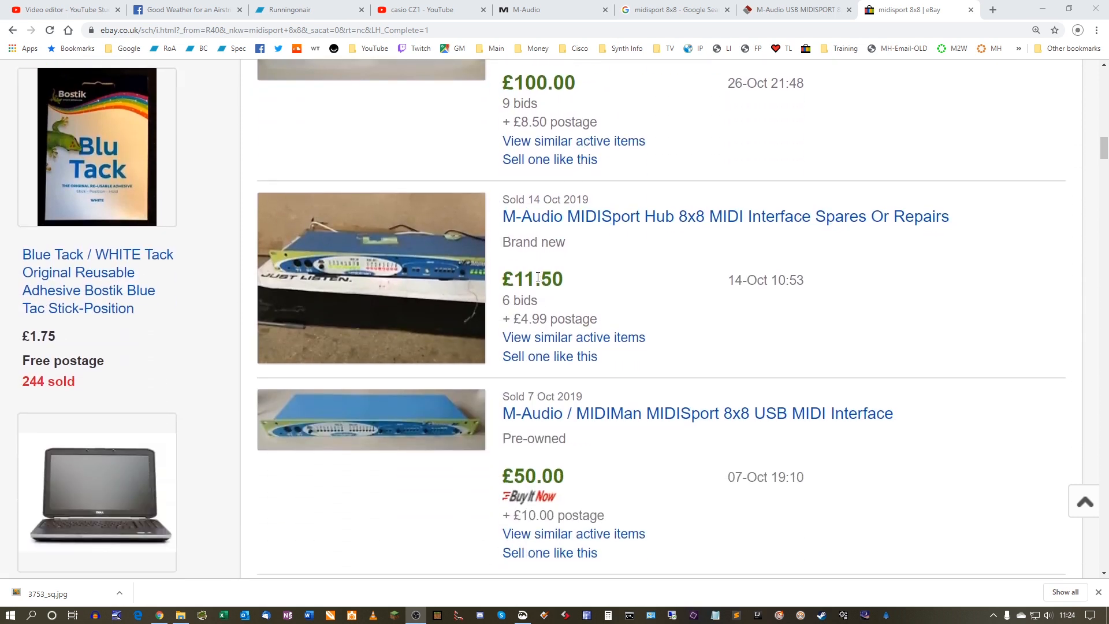
{"action": "mouse_move", "coordinate": [669, 320]}
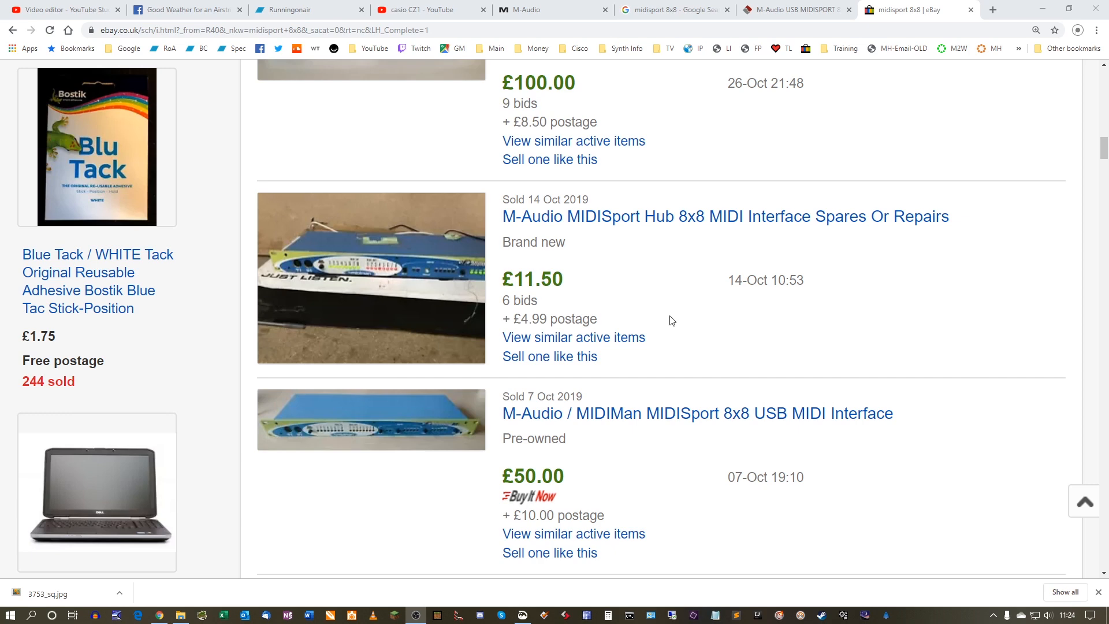
{"action": "scroll", "scroll_direction": "down", "scroll_amount": 3}
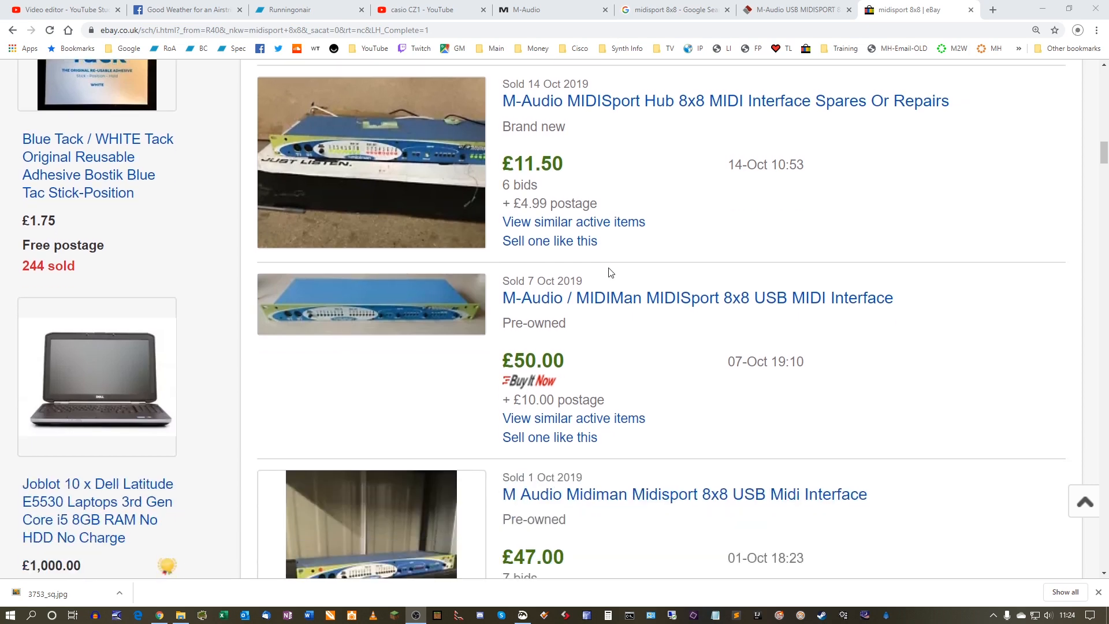
{"action": "scroll", "scroll_direction": "down", "scroll_amount": 3}
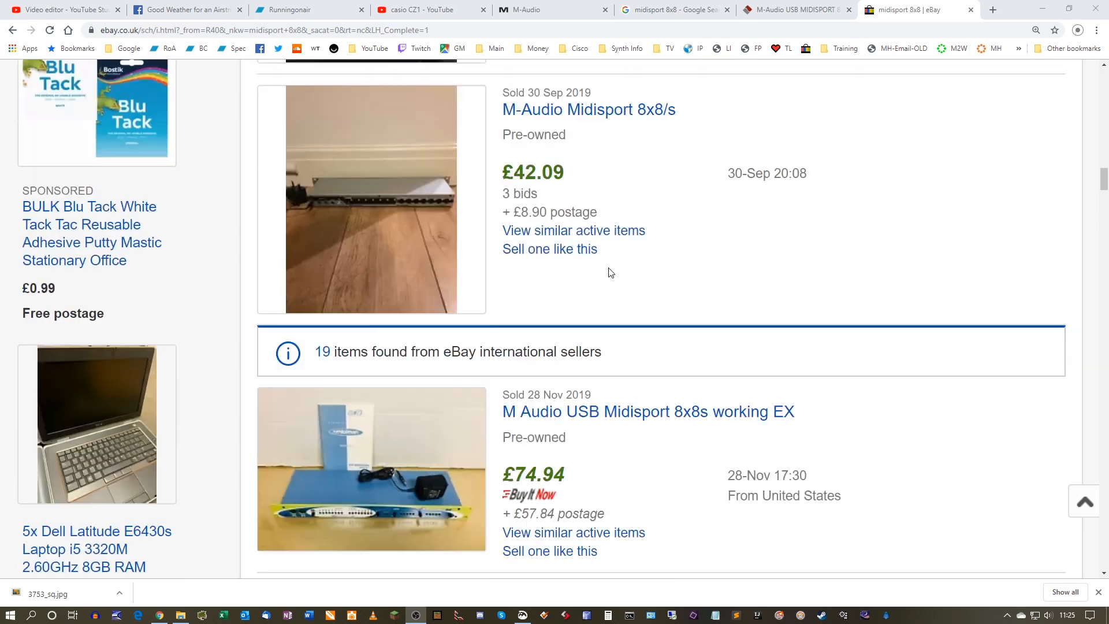
{"action": "scroll", "scroll_direction": "down", "scroll_amount": 3}
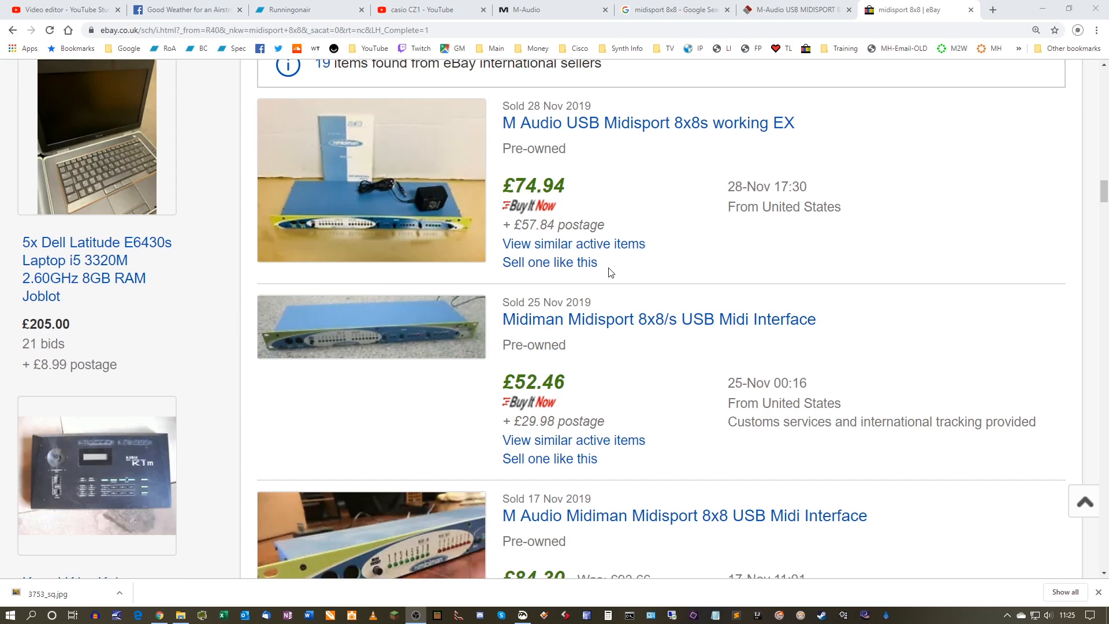
{"action": "mouse_move", "coordinate": [809, 212]}
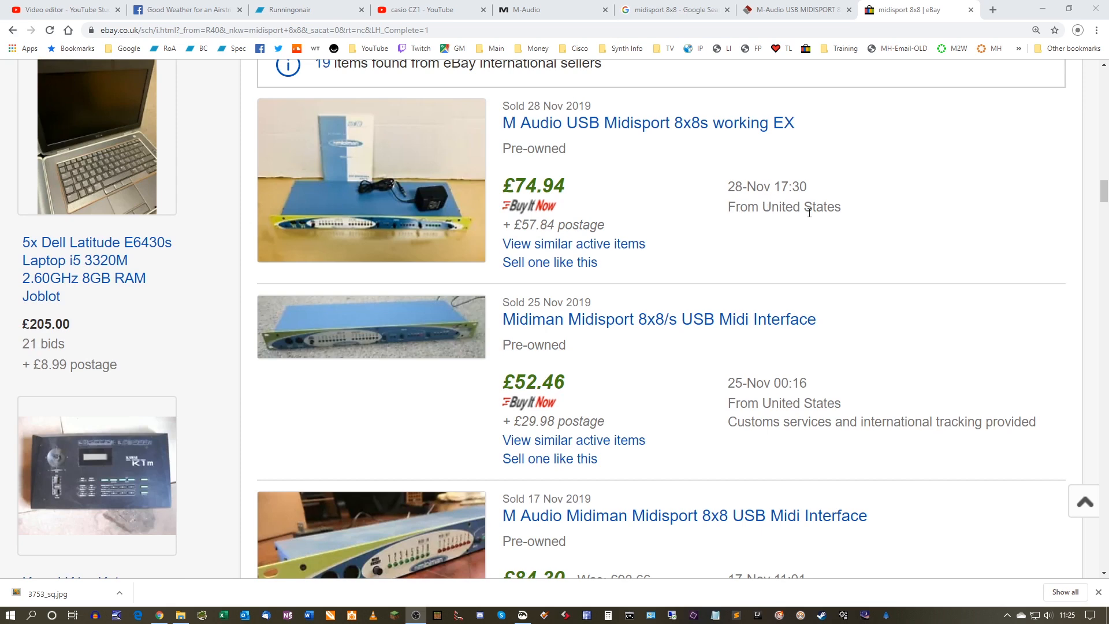
{"action": "scroll", "scroll_direction": "down", "scroll_amount": 3}
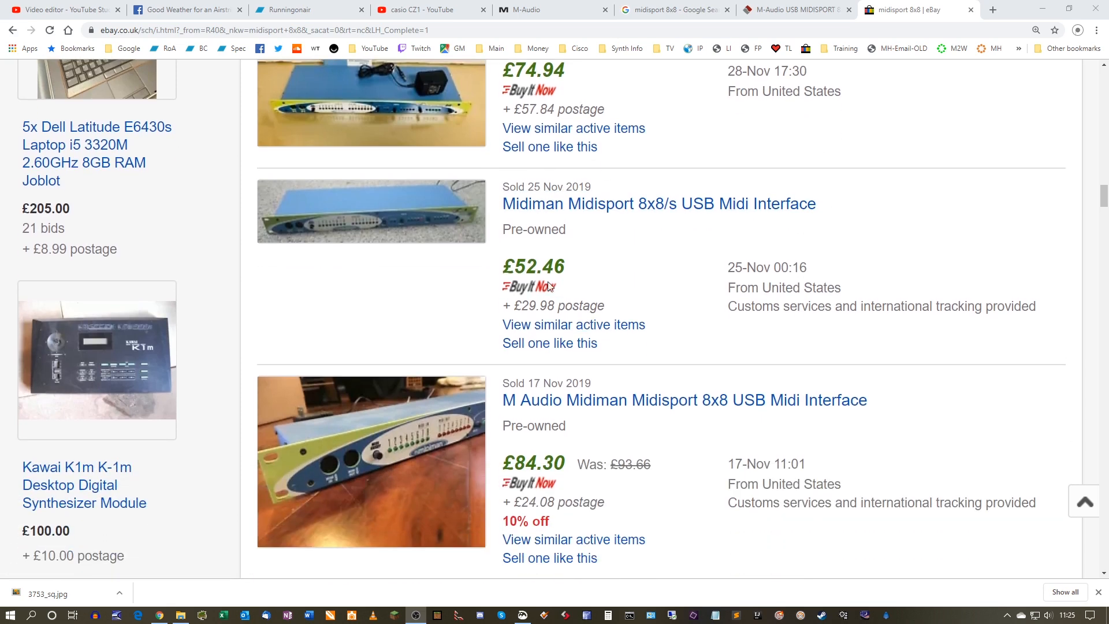
{"action": "scroll", "scroll_direction": "down", "scroll_amount": 3}
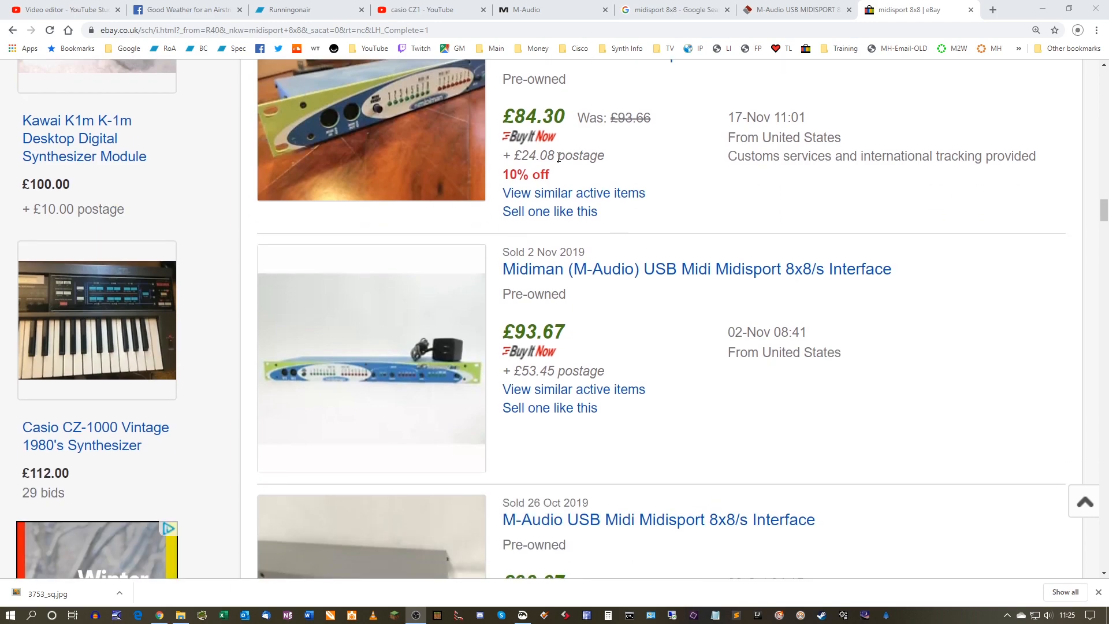
{"action": "scroll", "scroll_direction": "down", "scroll_amount": 3}
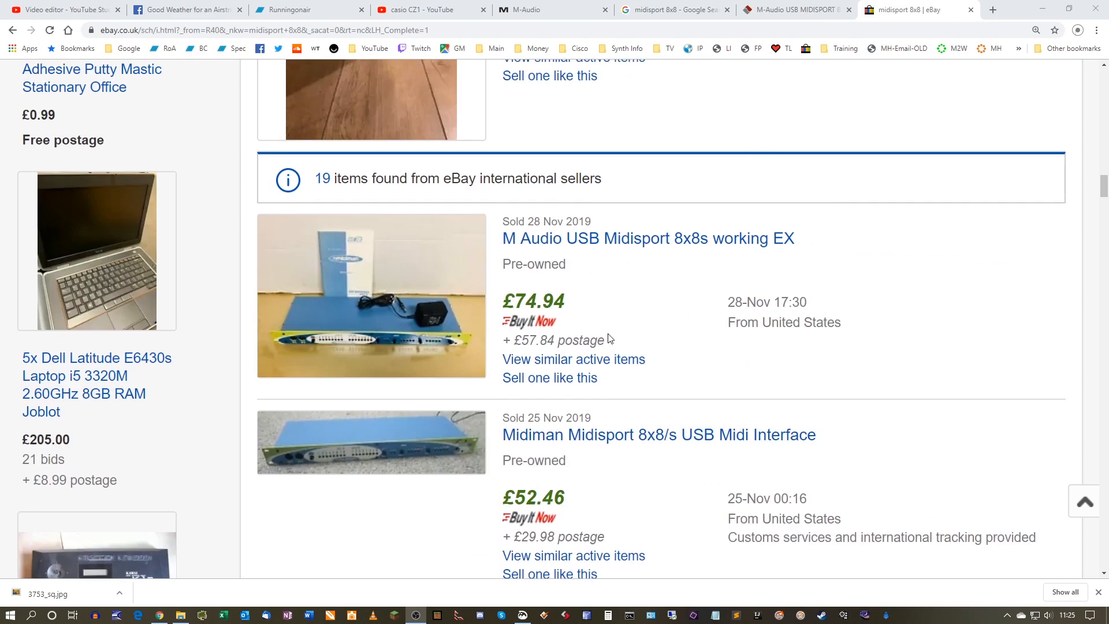
{"action": "scroll", "scroll_direction": "down", "scroll_amount": 3}
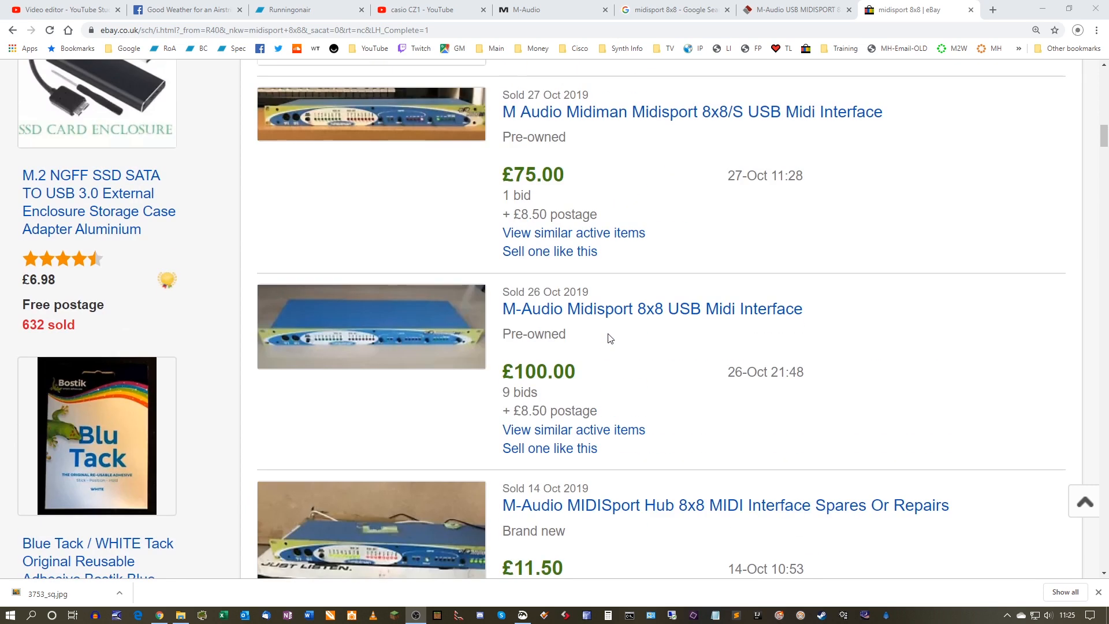
{"action": "scroll", "scroll_direction": "down", "scroll_amount": 3}
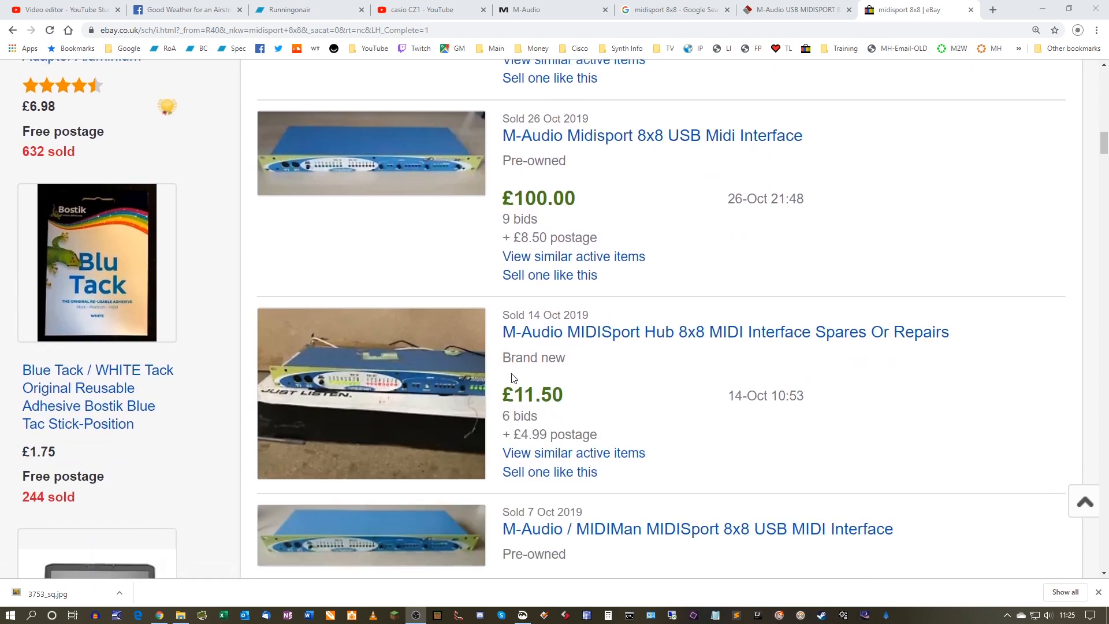
{"action": "mouse_move", "coordinate": [586, 359]}
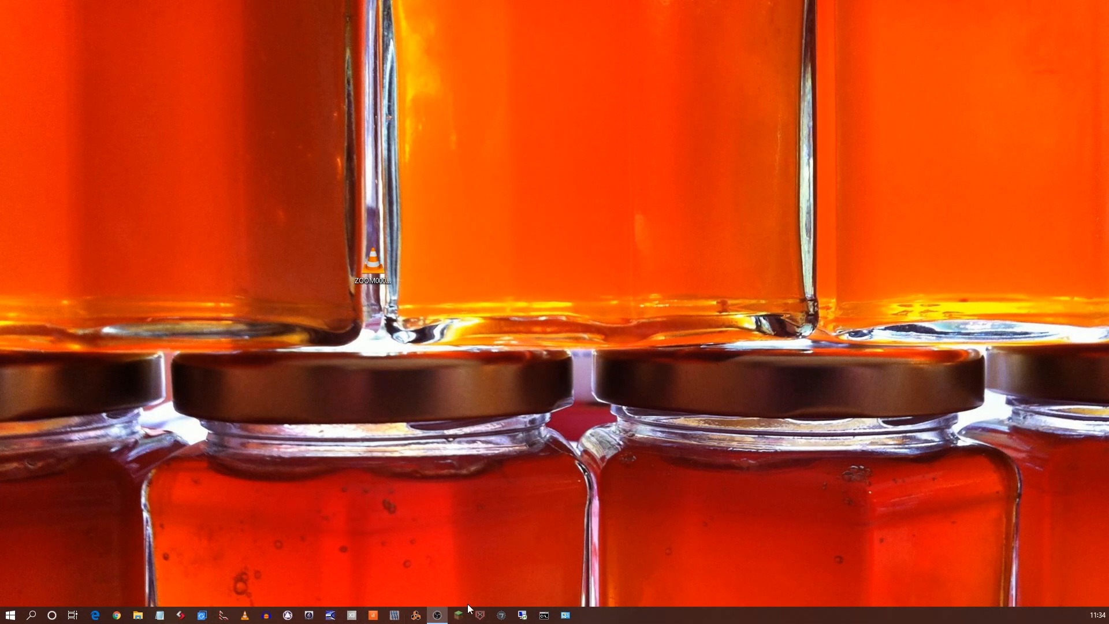
- Launch Cakewalk, load In_the_Cloud_Remix_V4.cwp from Recent Projects and review the MIDI Devices preferences
{"action": "left_click", "coordinate": [369, 613]}
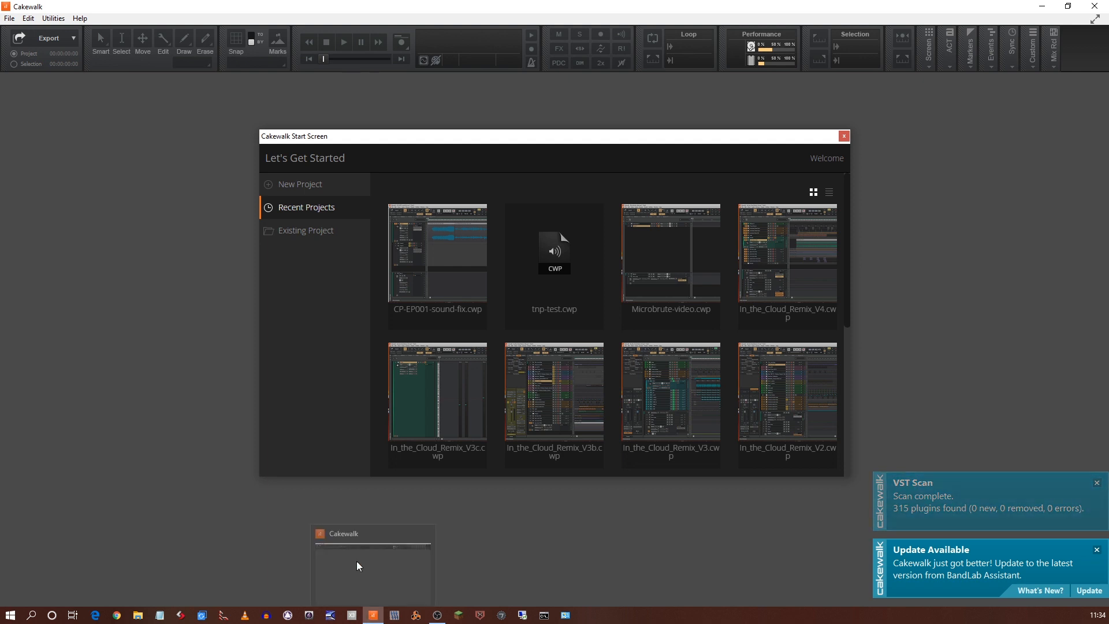
{"action": "double_click", "coordinate": [786, 253]}
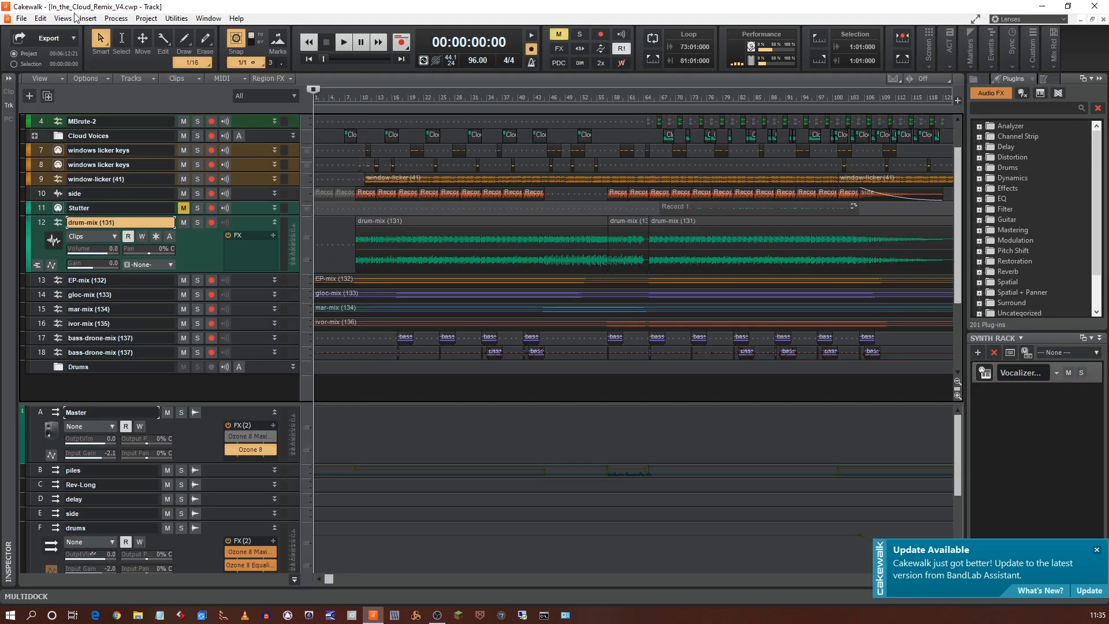
{"action": "left_click", "coordinate": [39, 18]}
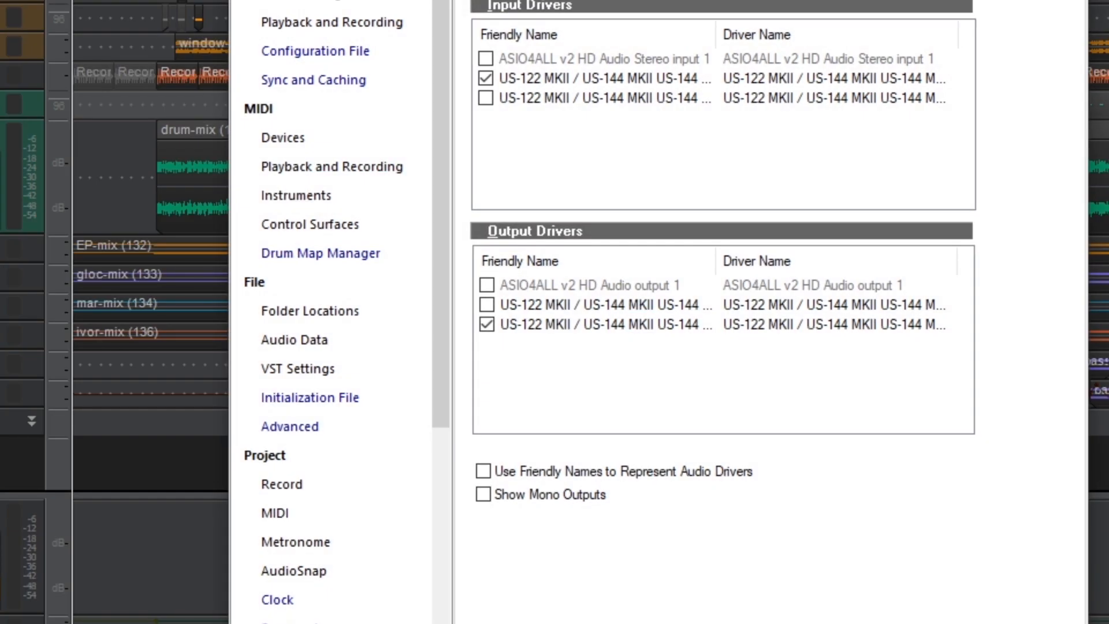
{"action": "left_click", "coordinate": [283, 137]}
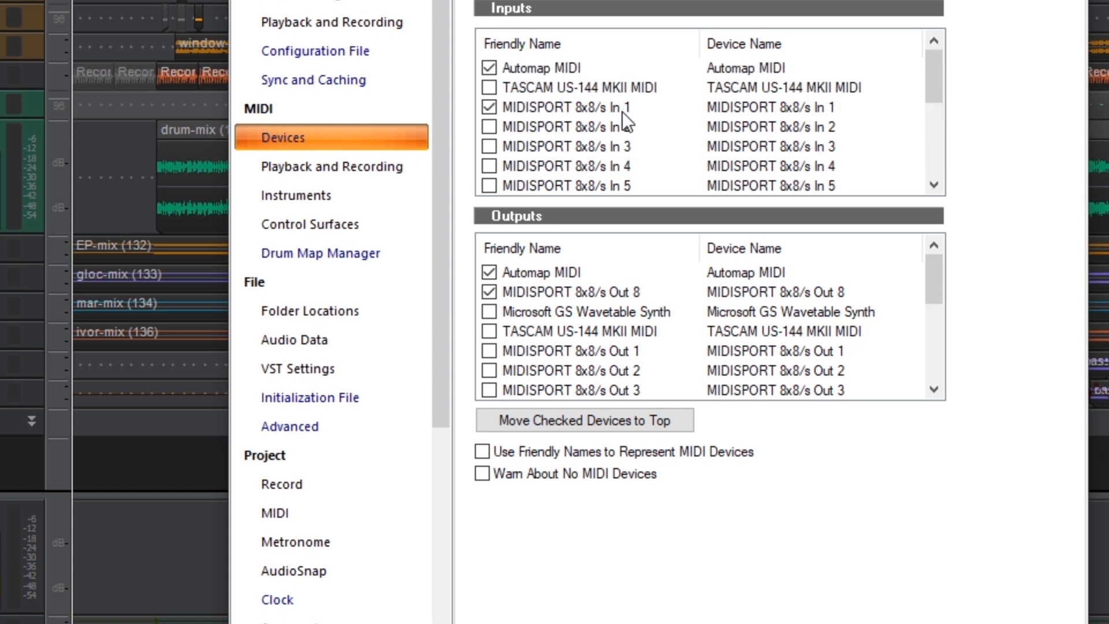
{"action": "mouse_move", "coordinate": [604, 117]}
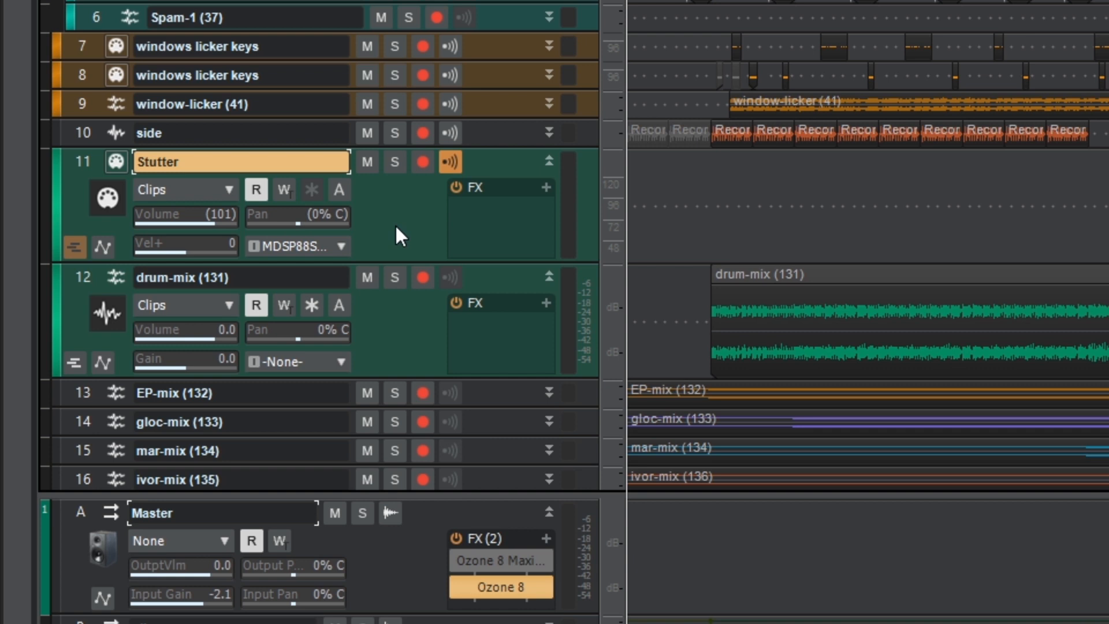
{"action": "mouse_move", "coordinate": [496, 158]}
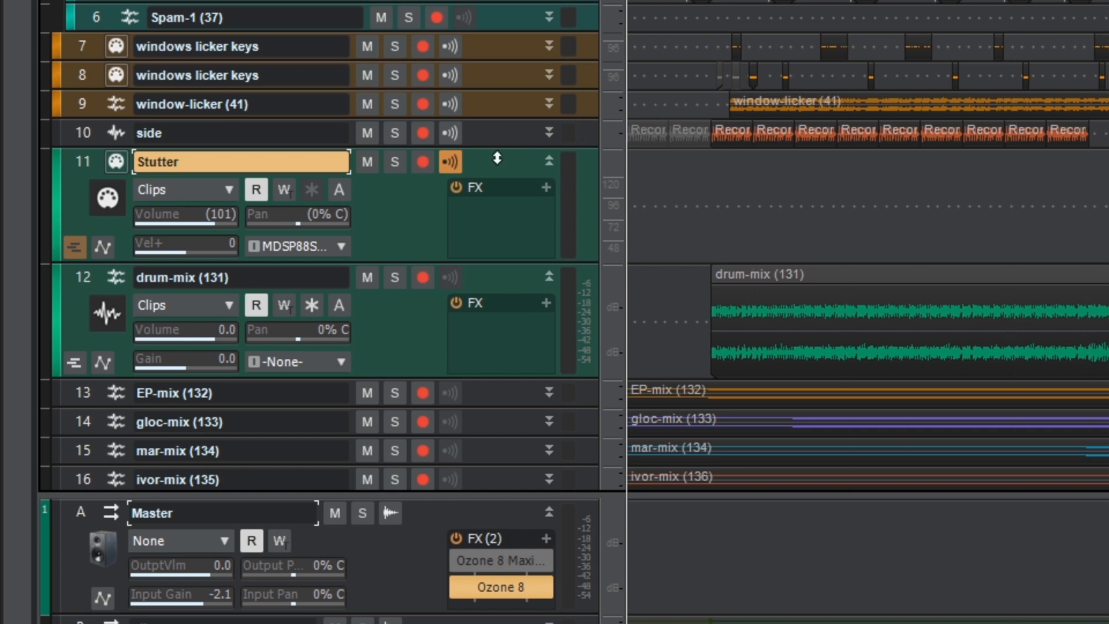
{"action": "mouse_move", "coordinate": [345, 257]}
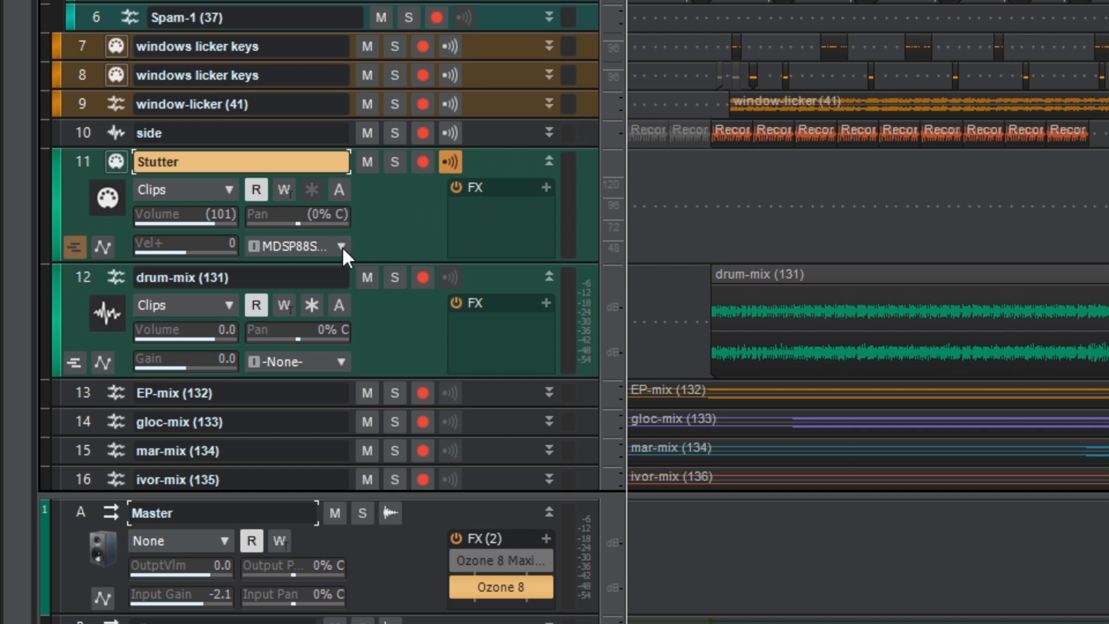
- Set the Stutter track's input to MIDISPORT 8x8/s In 1, MIDI Ch. 1
{"action": "left_click", "coordinate": [342, 246]}
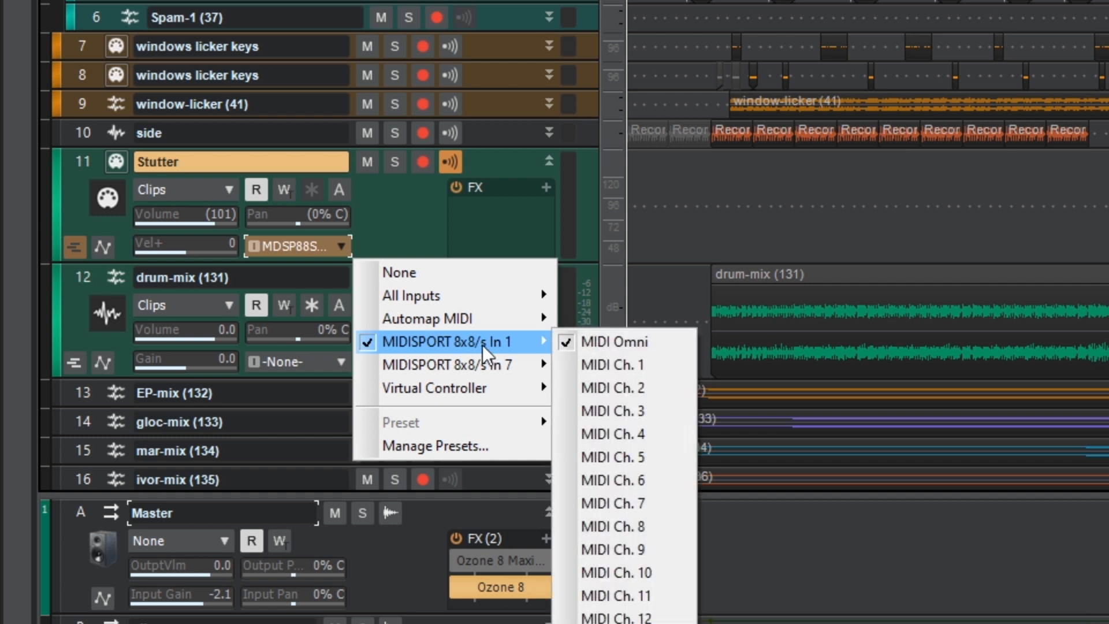
{"action": "mouse_move", "coordinate": [624, 364]}
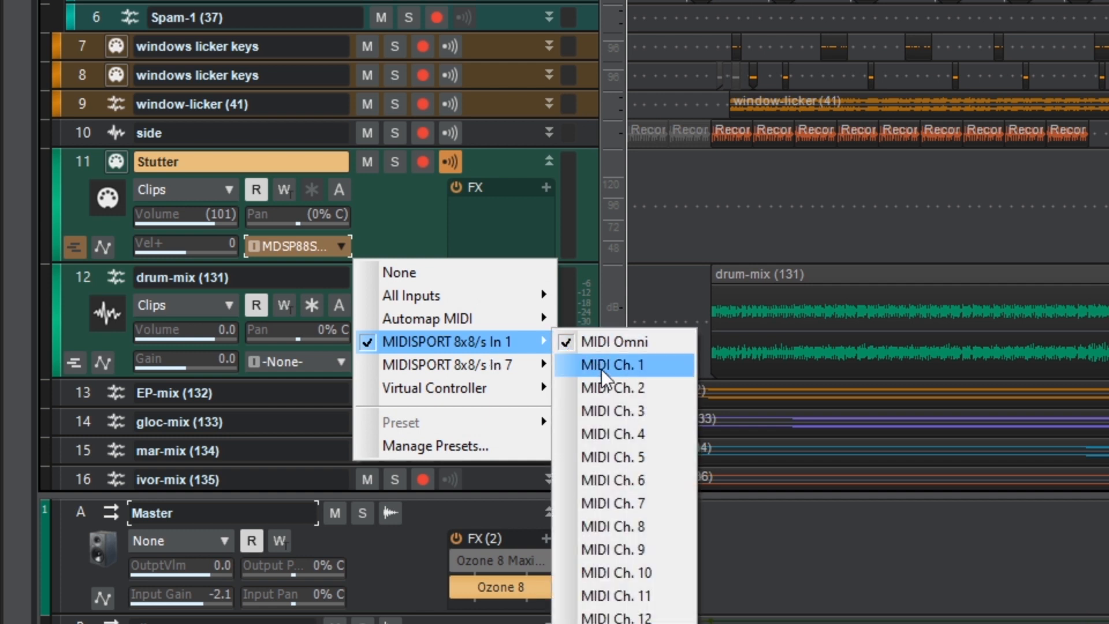
{"action": "left_click", "coordinate": [612, 363]}
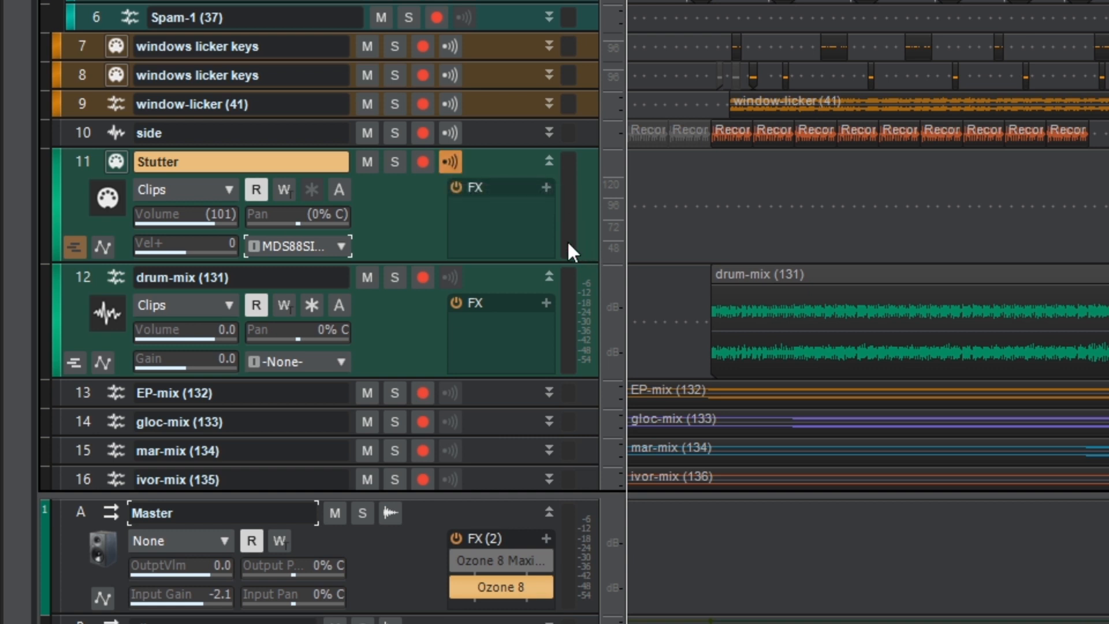
{"action": "mouse_move", "coordinate": [406, 213]}
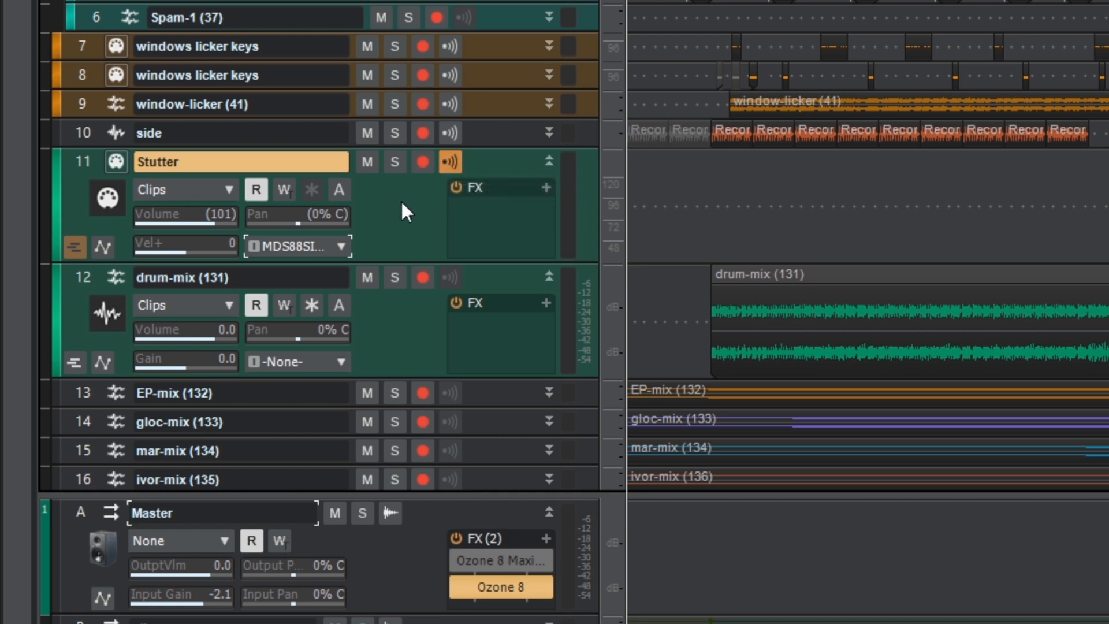
{"action": "mouse_move", "coordinate": [367, 225]}
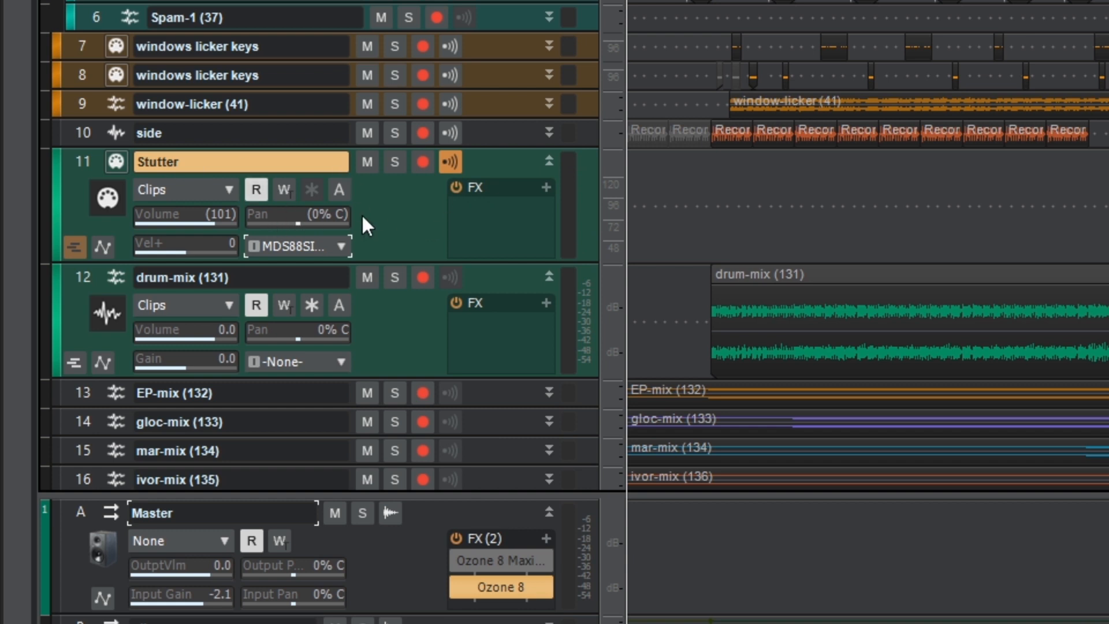